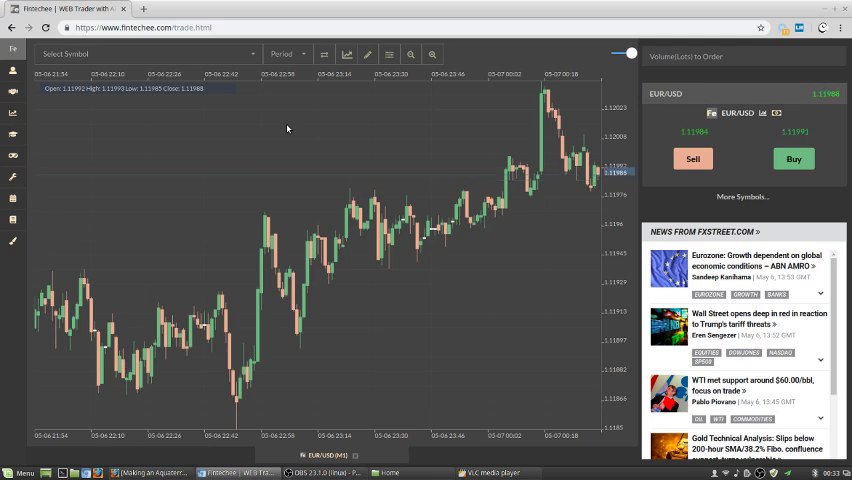
mouse_move(120, 136)
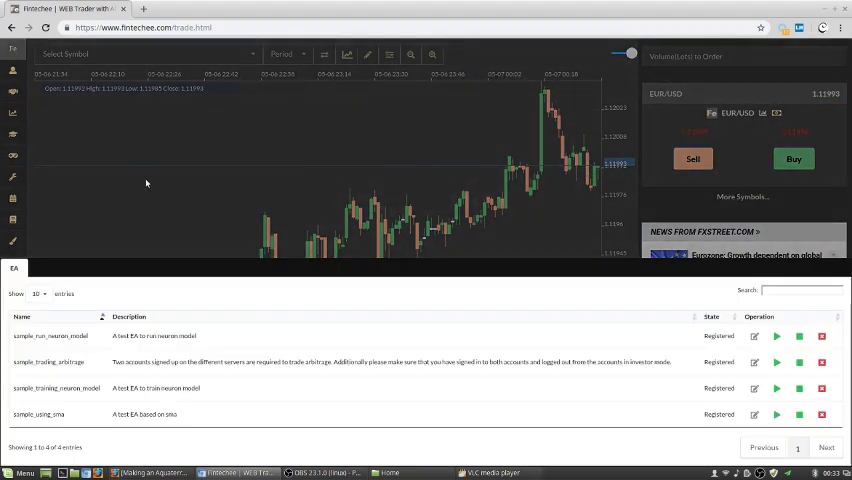
mouse_move(155, 285)
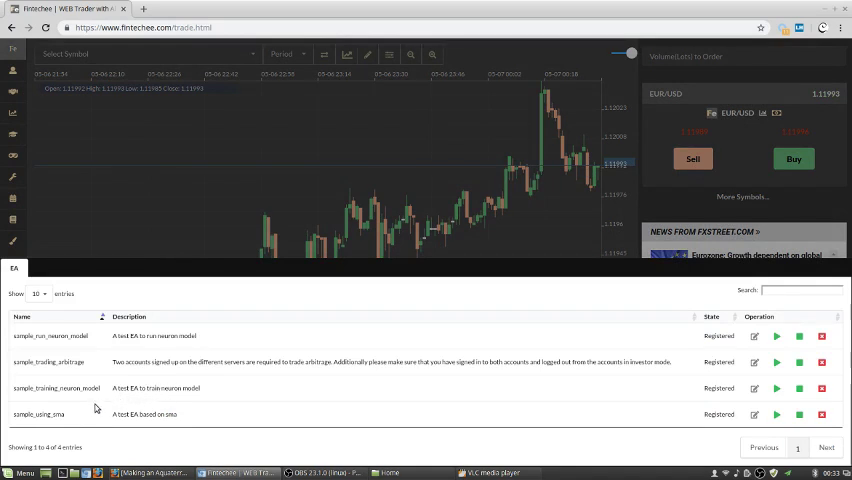
mouse_move(82, 415)
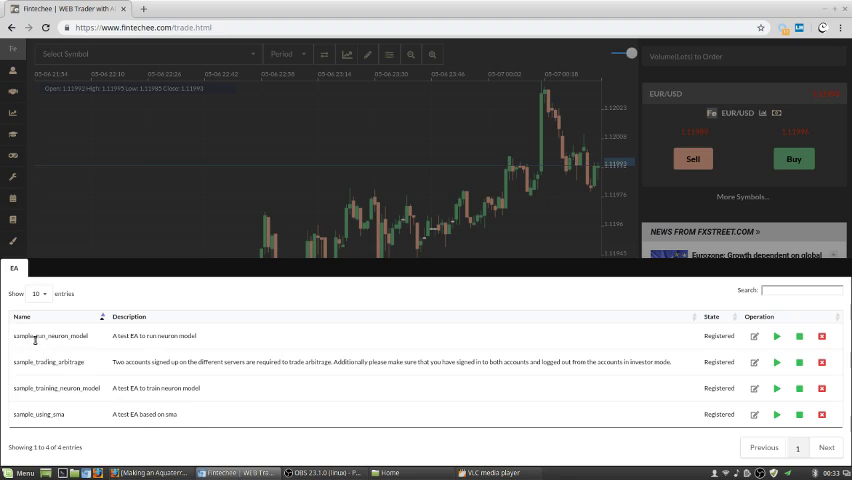
mouse_move(65, 391)
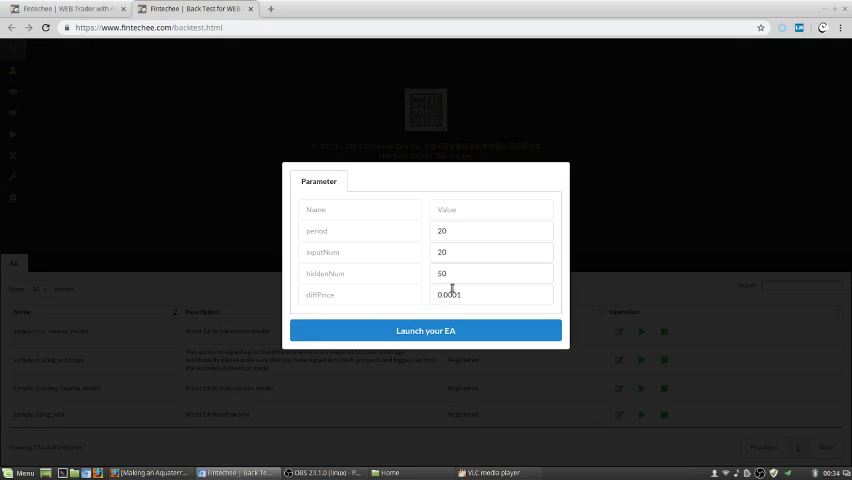
mouse_move(428, 250)
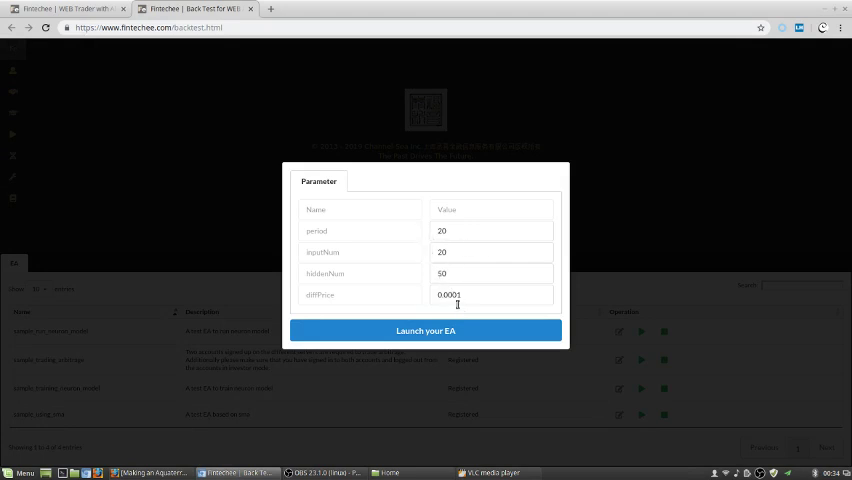
mouse_move(468, 318)
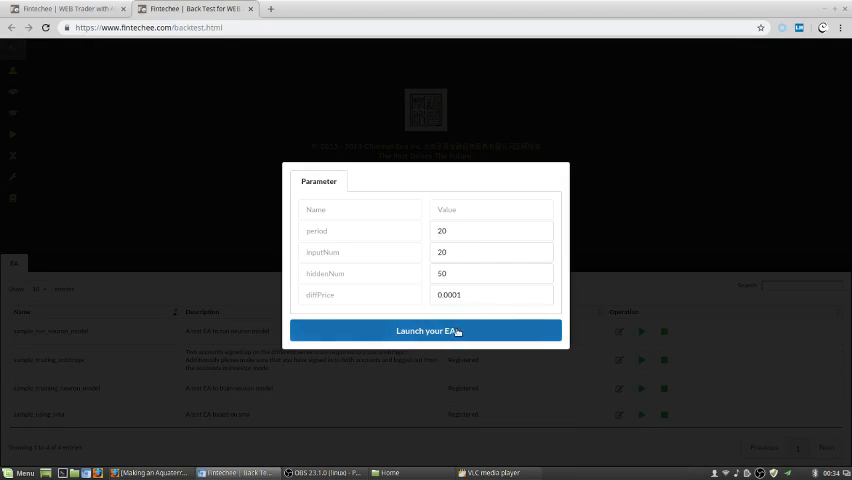
Launch the EA for backtesting with period 20, inputNum 20, hiddenNum 50, diffPrice 0.0001.
click(424, 331)
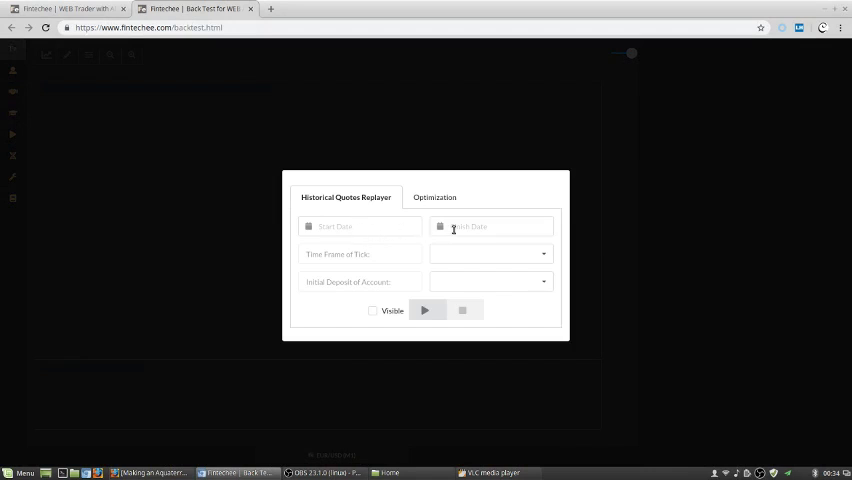
Configure the replay for 2019/05/01, M1 time frame, and a 500 initial deposit.
click(359, 226)
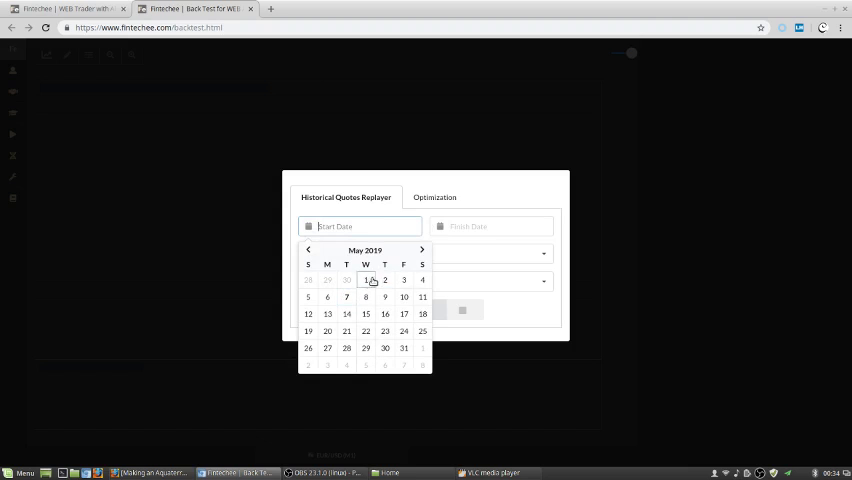
click(366, 280)
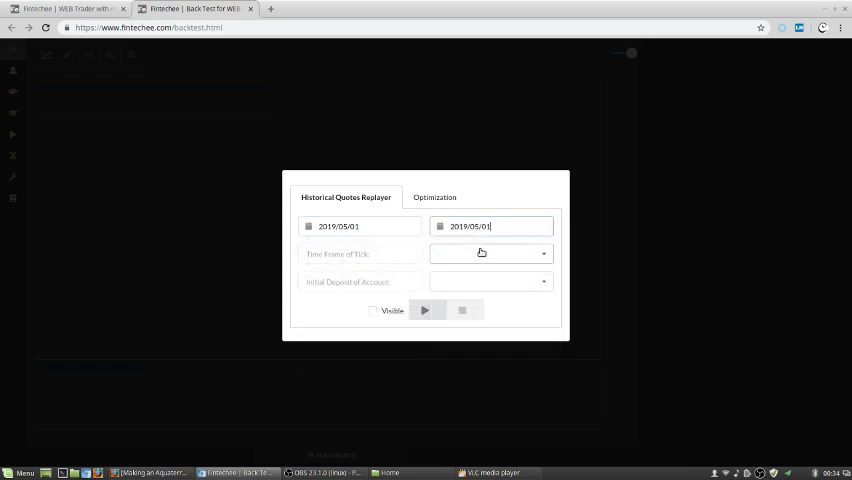
click(490, 253)
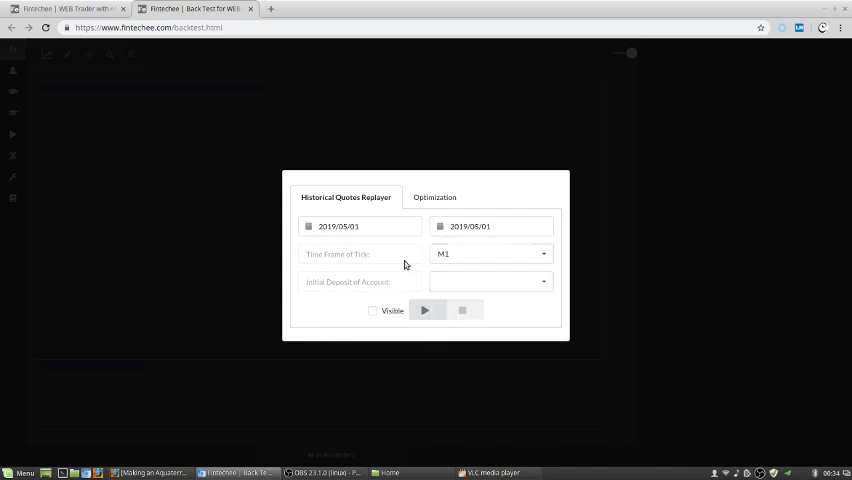
mouse_move(336, 271)
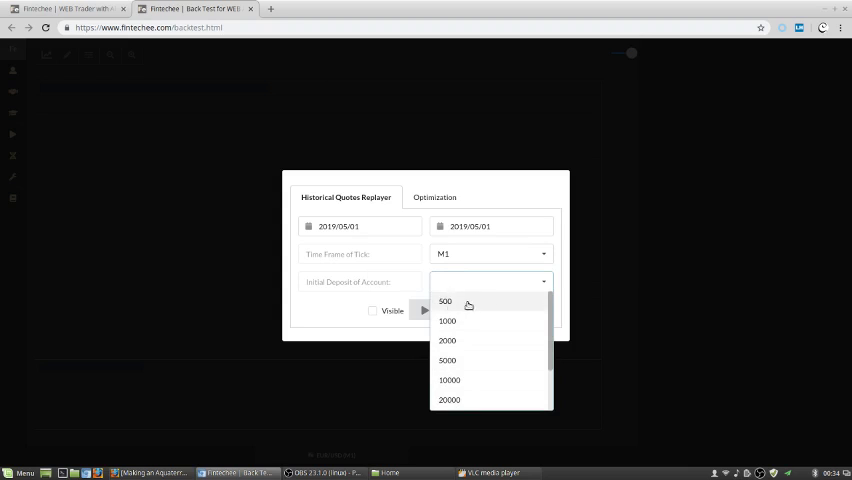
click(445, 302)
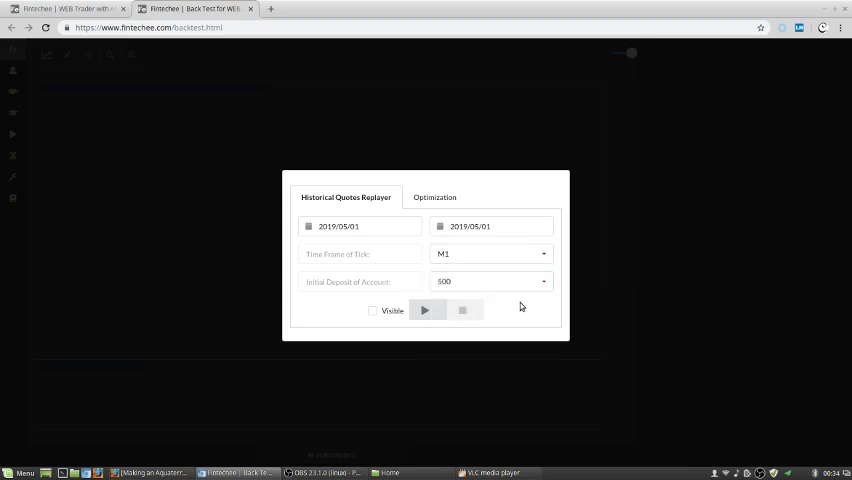
mouse_move(491, 299)
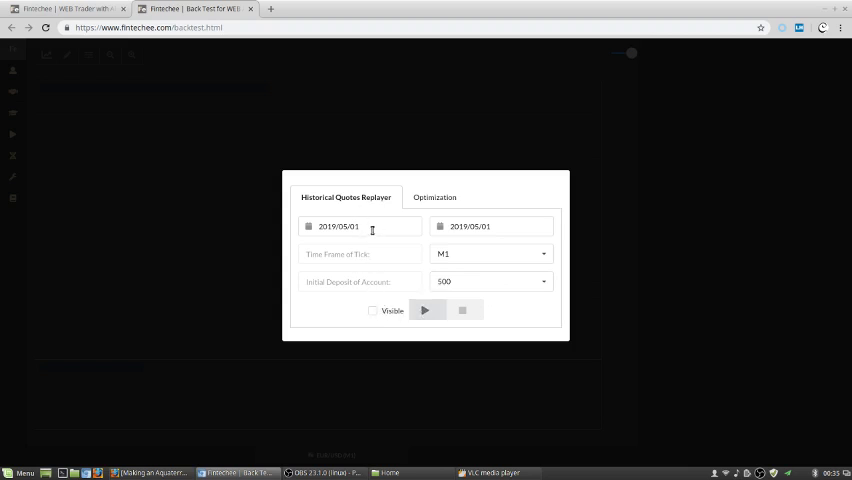
mouse_move(377, 240)
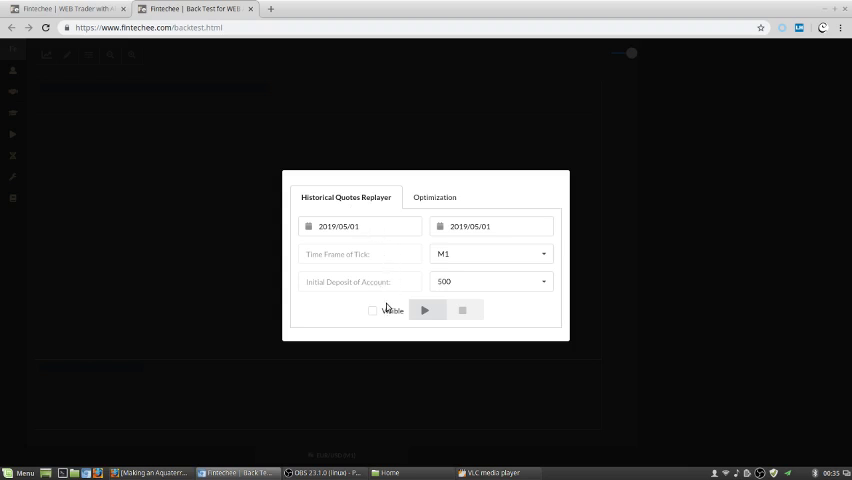
mouse_move(389, 322)
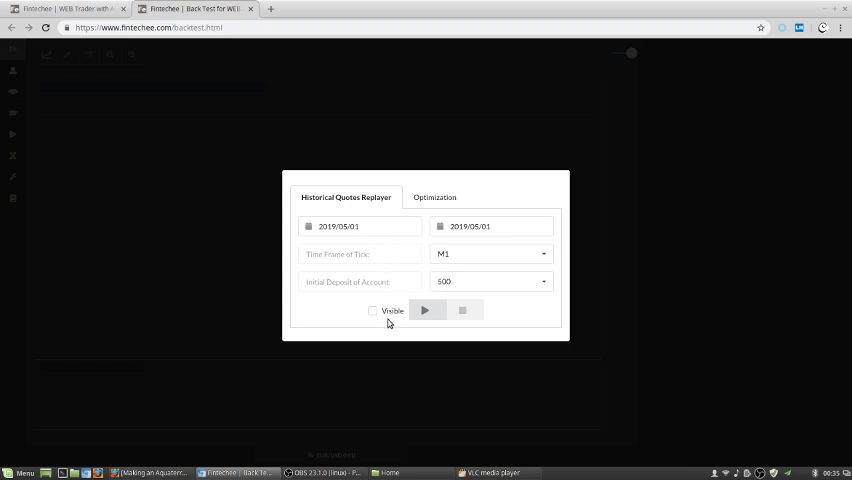
mouse_move(395, 318)
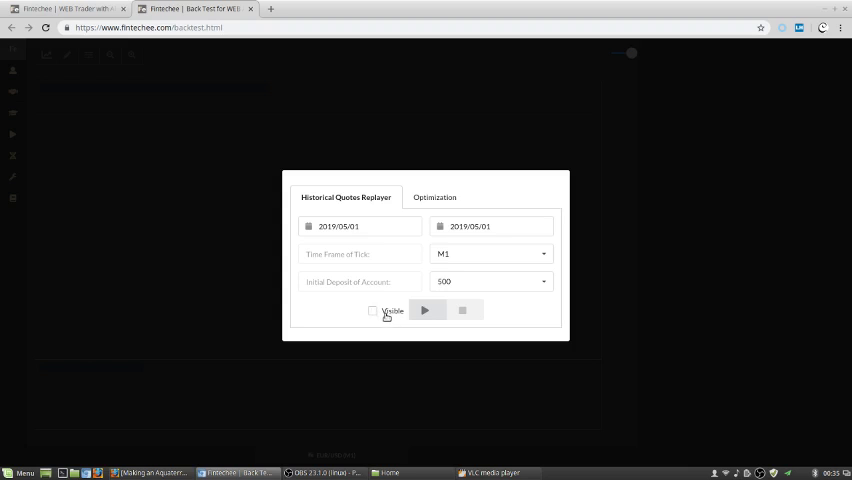
mouse_move(411, 288)
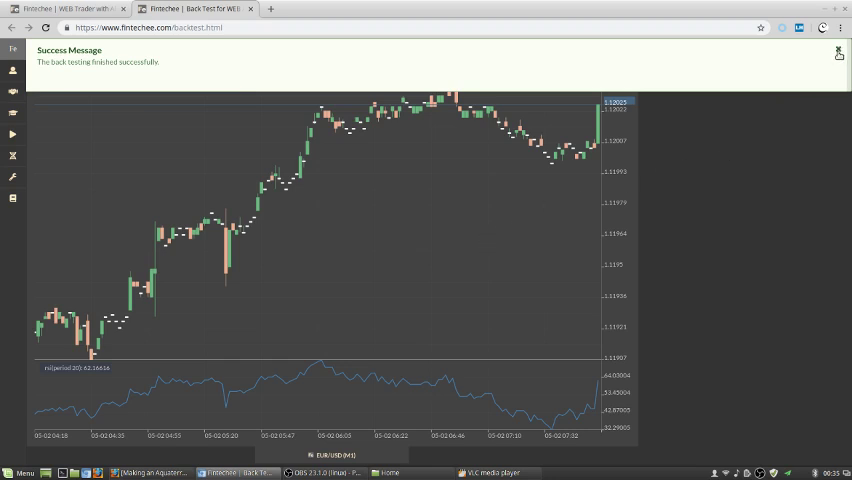
Dismiss the 'back testing finished successfully' notice on the EUR/USD M1 chart.
click(838, 51)
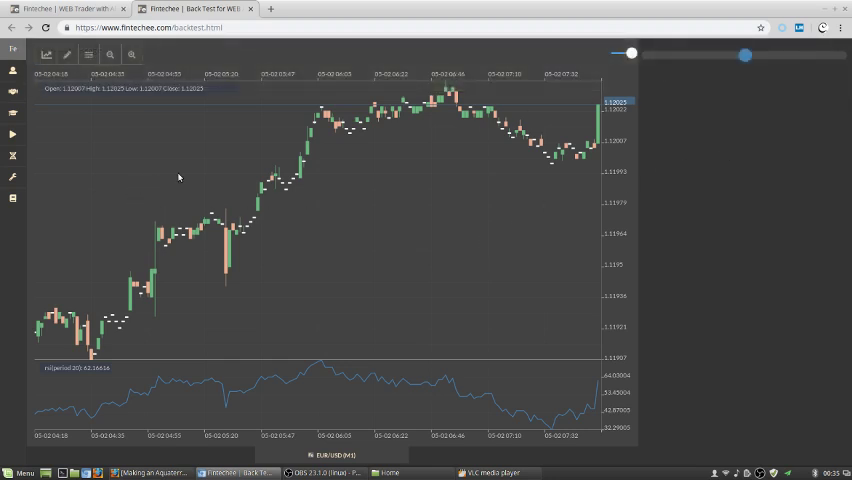
mouse_move(156, 152)
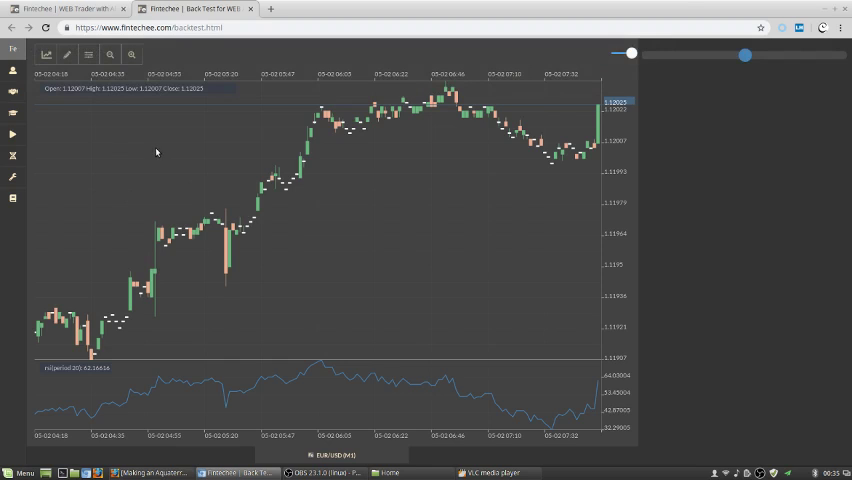
mouse_move(82, 148)
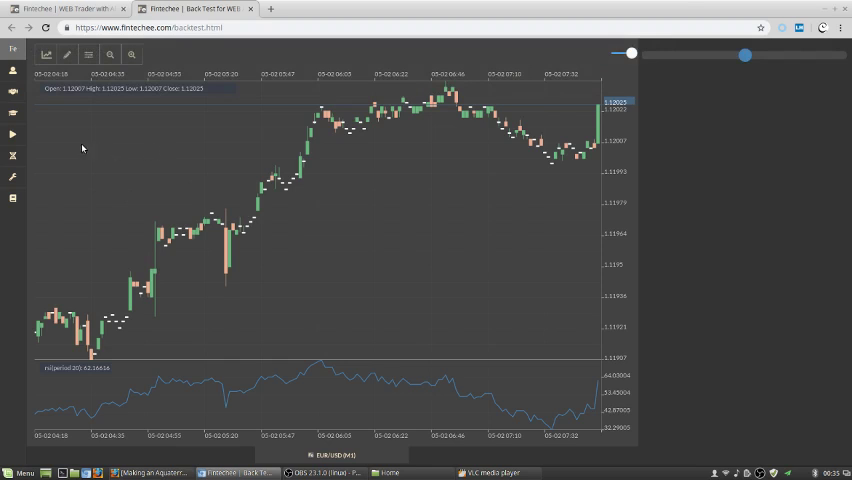
mouse_move(13, 133)
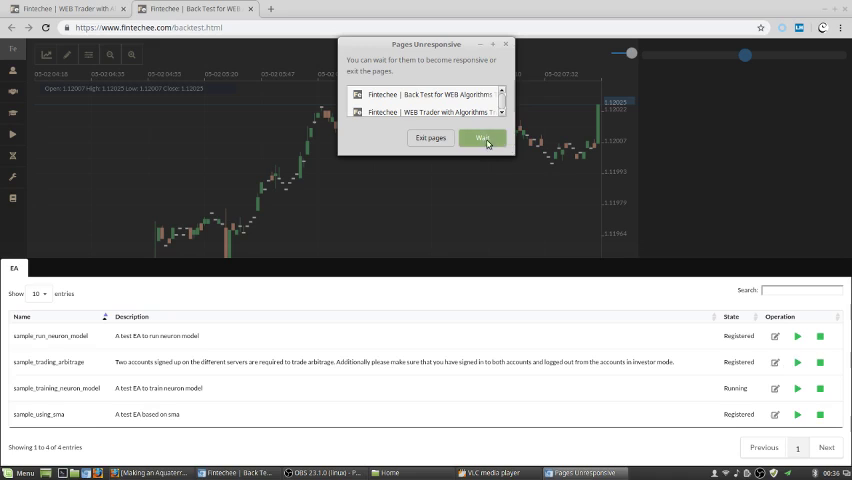
Choose Wait three times on the unresponsive-page warning while sample_training_neuron_model runs.
click(482, 138)
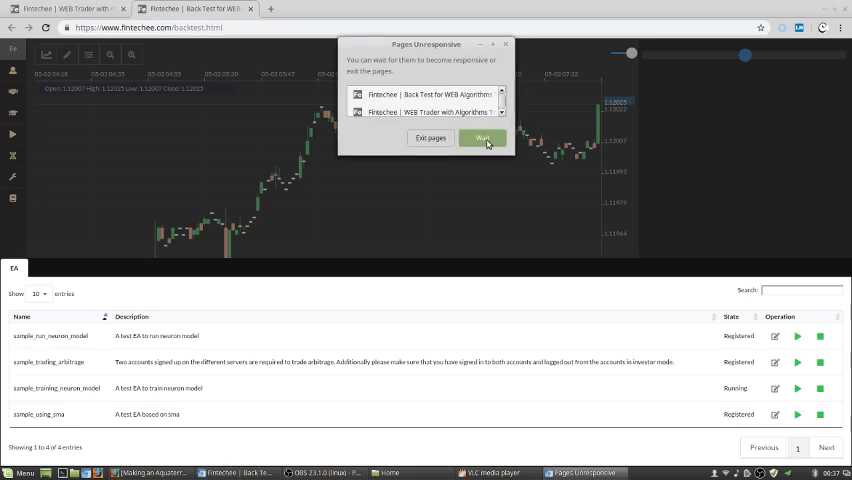
mouse_move(497, 208)
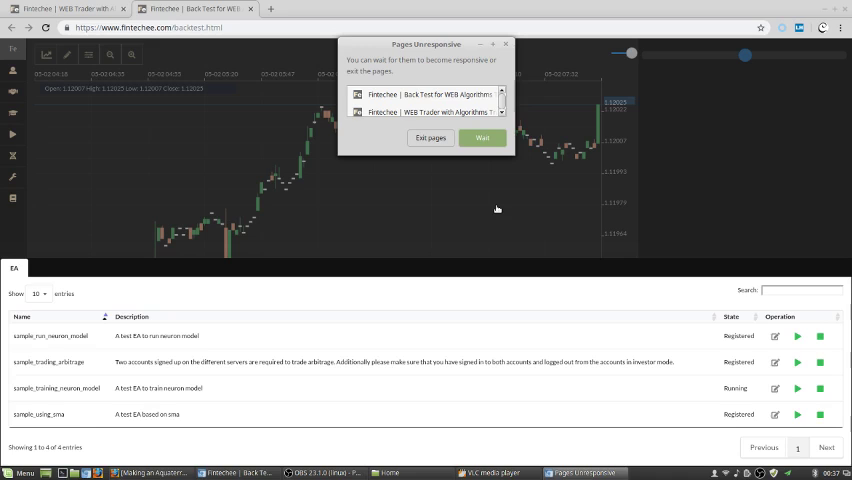
mouse_move(474, 193)
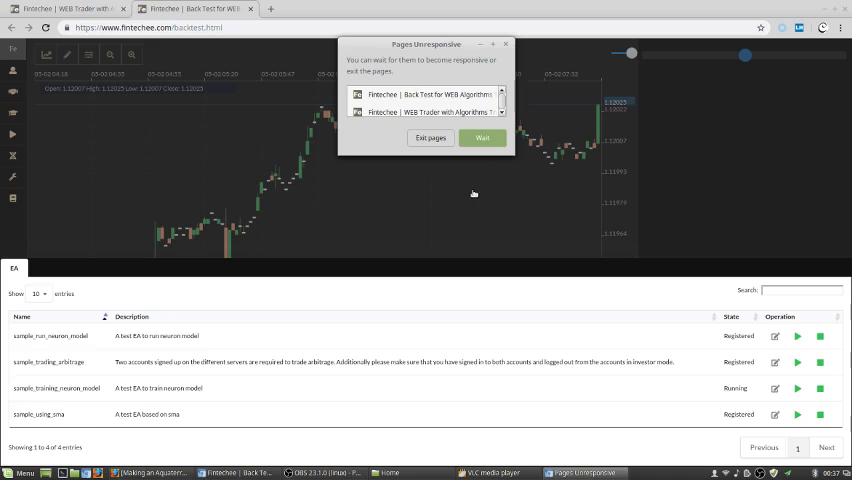
mouse_move(440, 150)
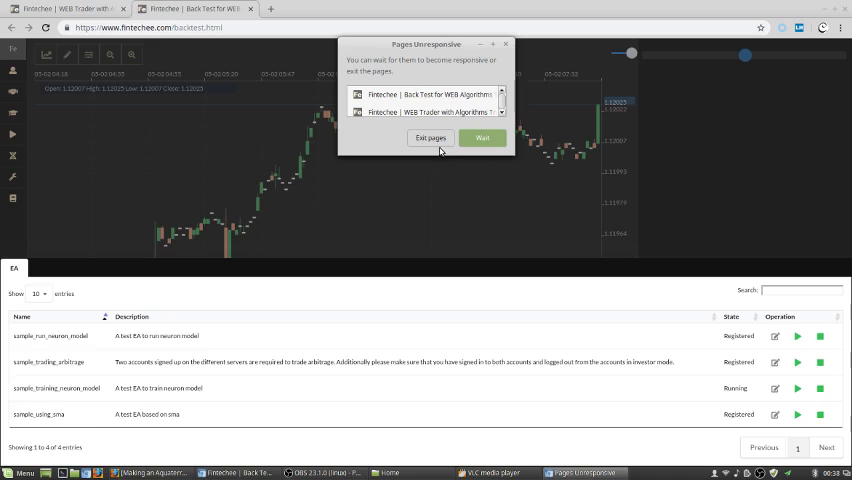
mouse_move(435, 150)
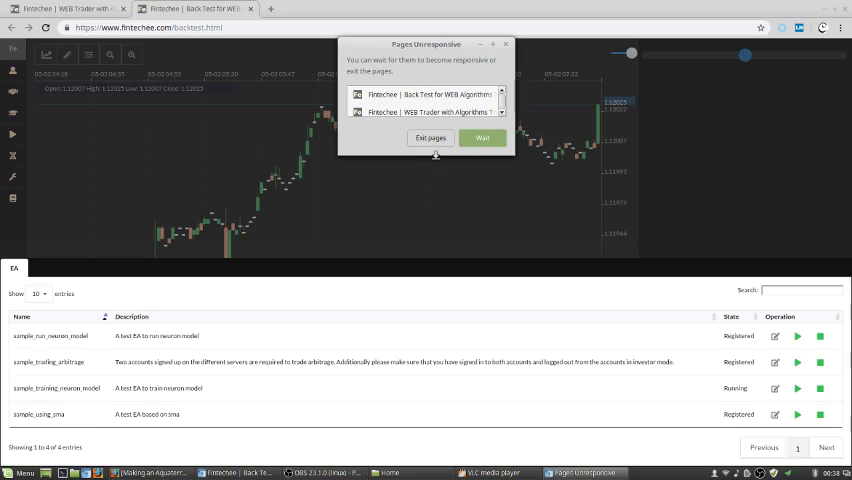
mouse_move(463, 170)
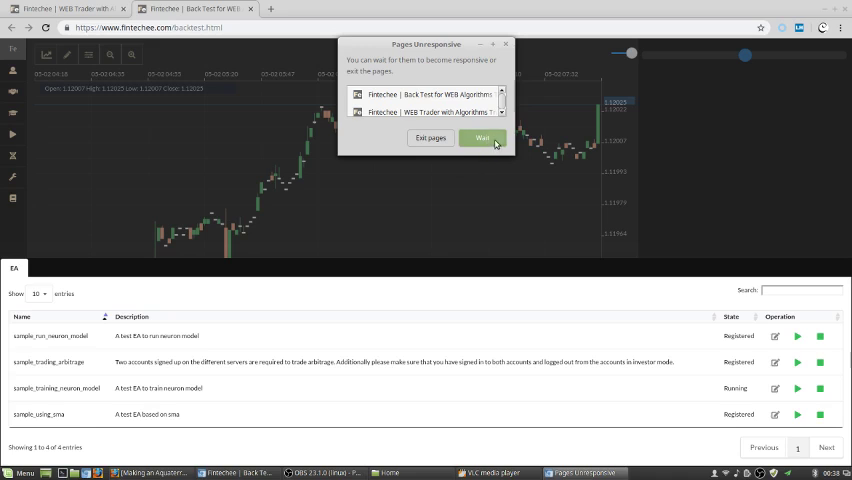
click(481, 138)
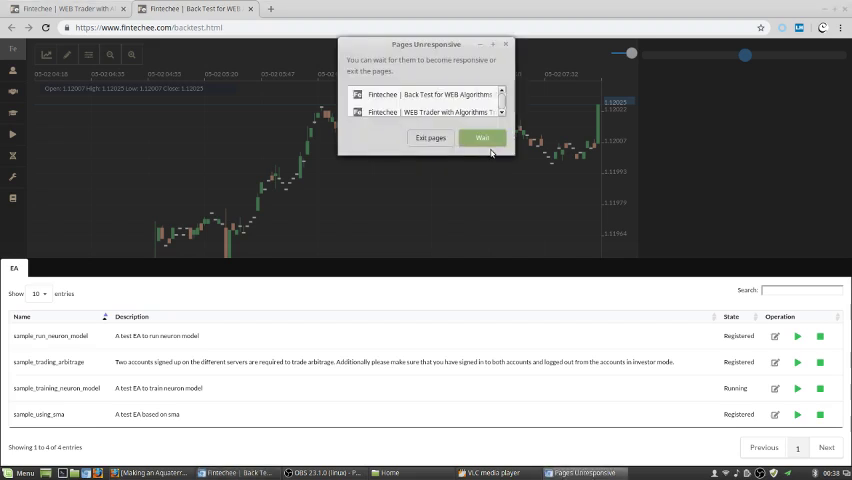
click(481, 138)
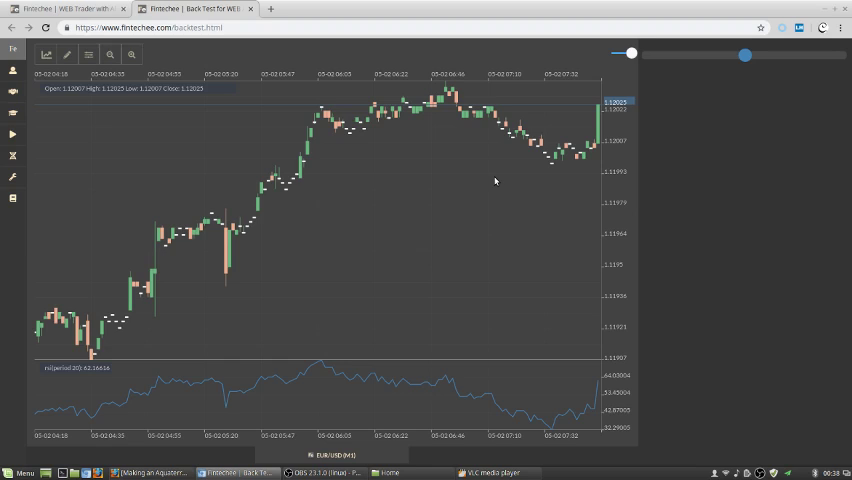
mouse_move(345, 134)
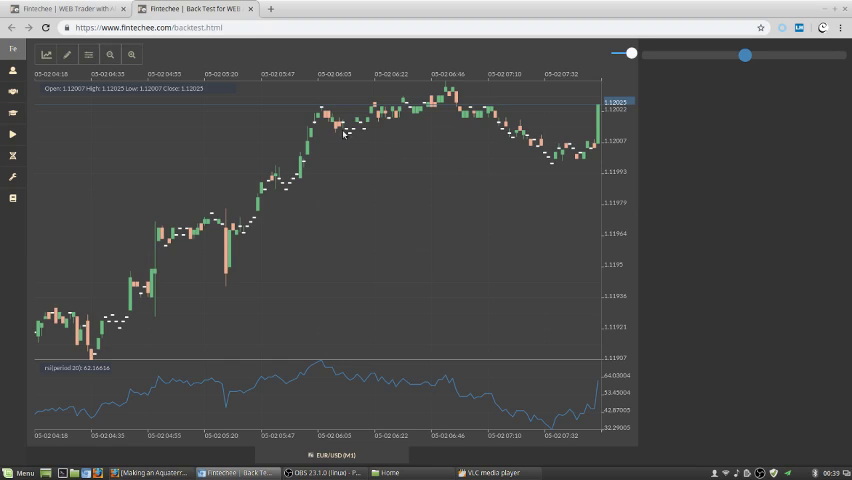
mouse_move(95, 162)
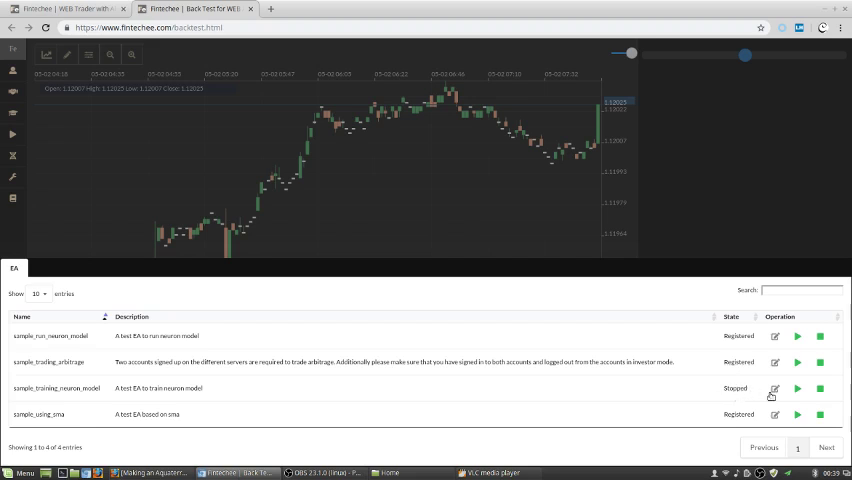
mouse_move(490, 299)
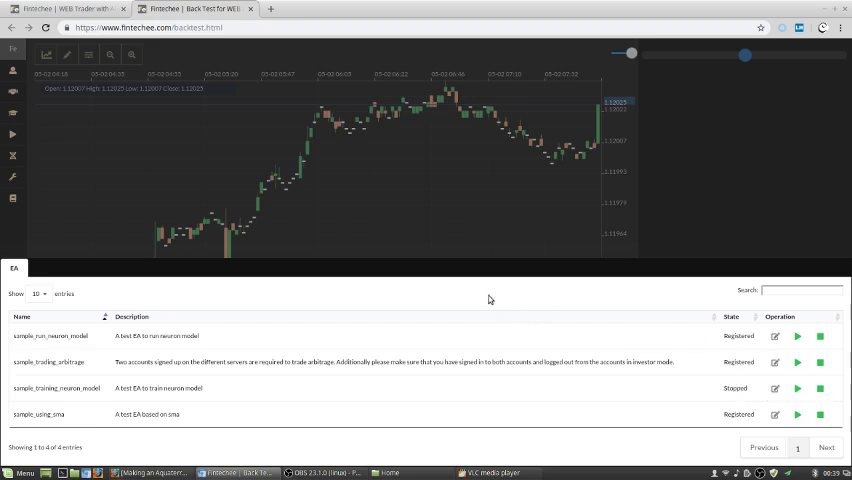
mouse_move(459, 238)
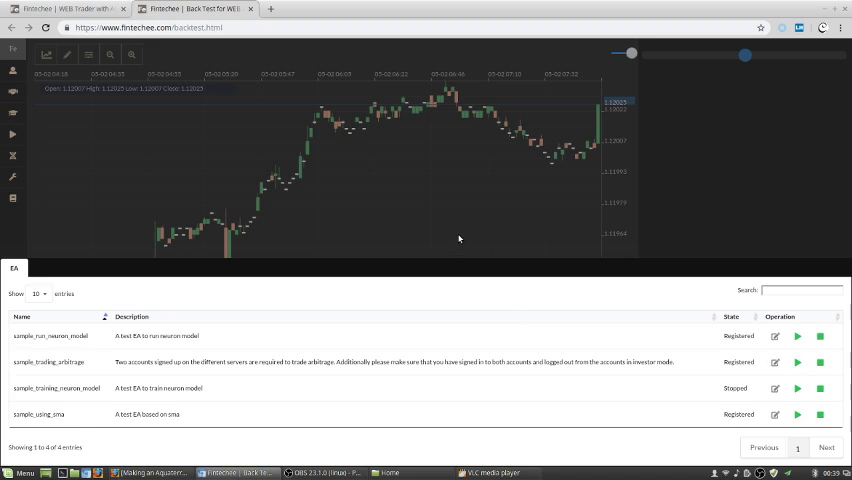
mouse_move(494, 245)
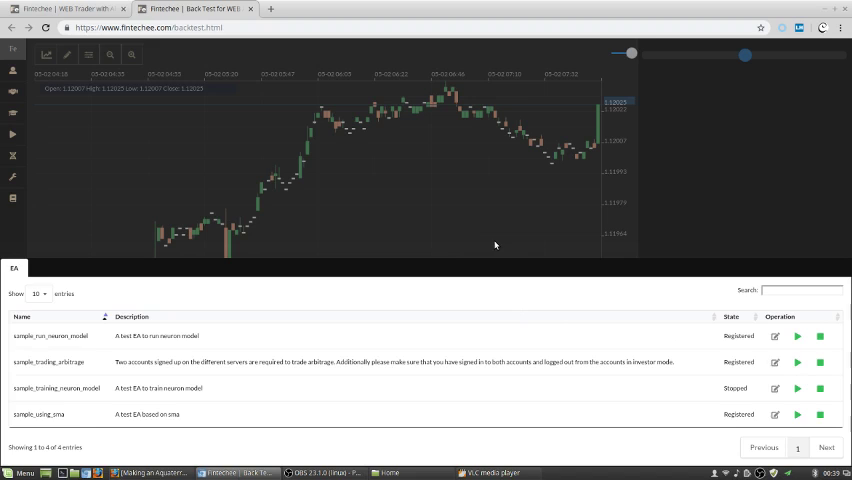
mouse_move(590, 289)
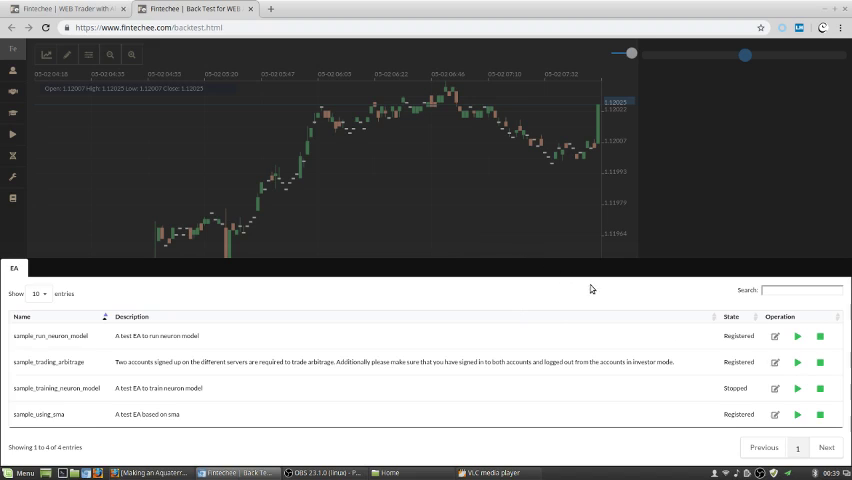
mouse_move(654, 351)
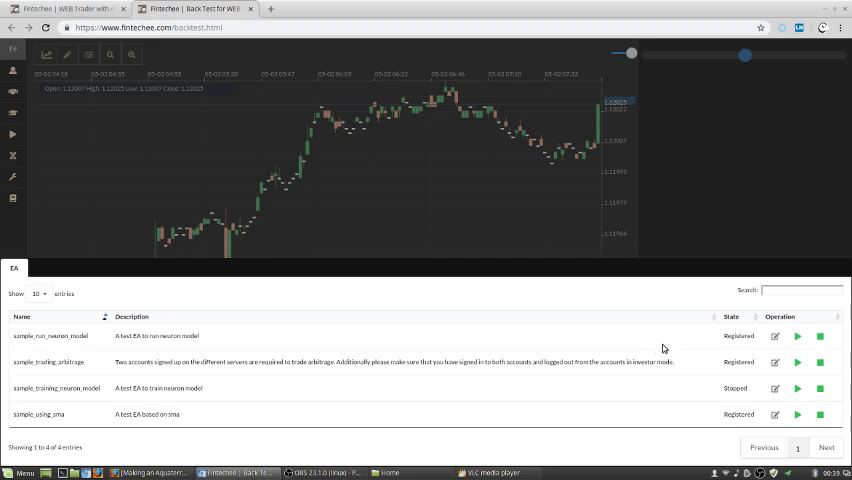
mouse_move(234, 322)
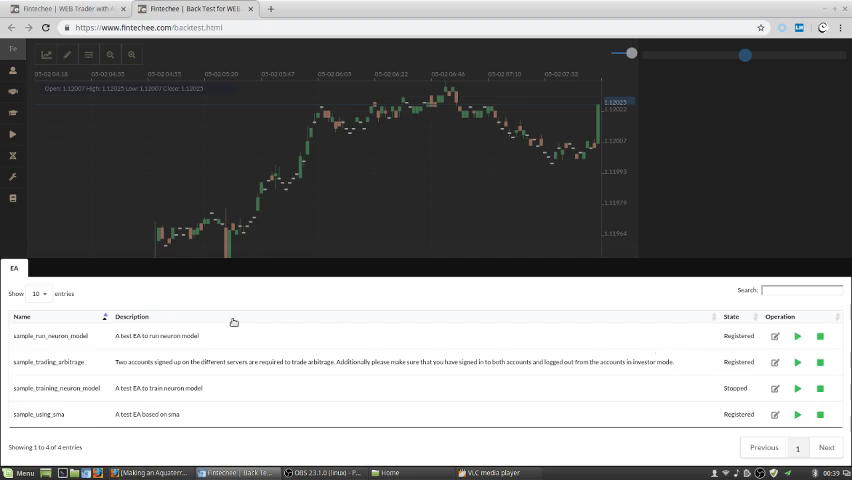
mouse_move(704, 352)
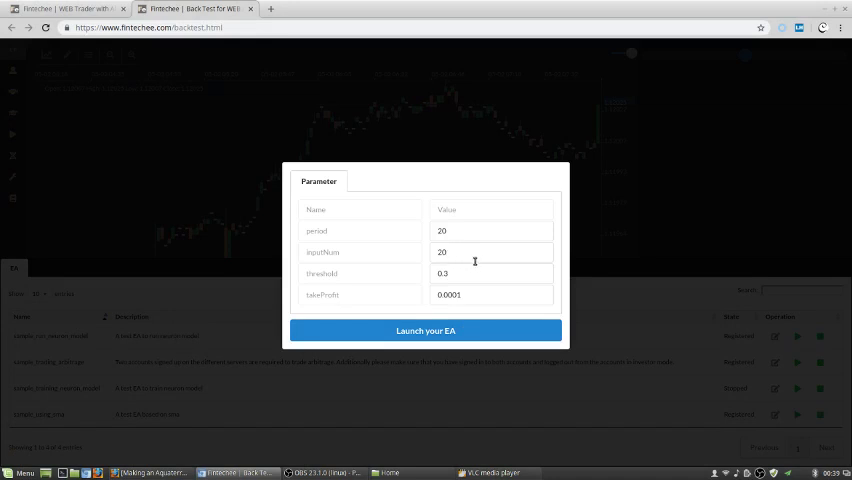
mouse_move(462, 271)
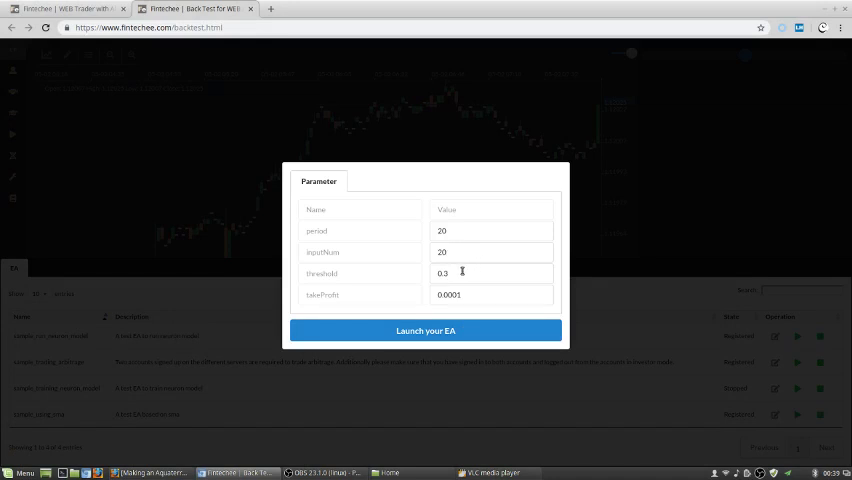
mouse_move(468, 330)
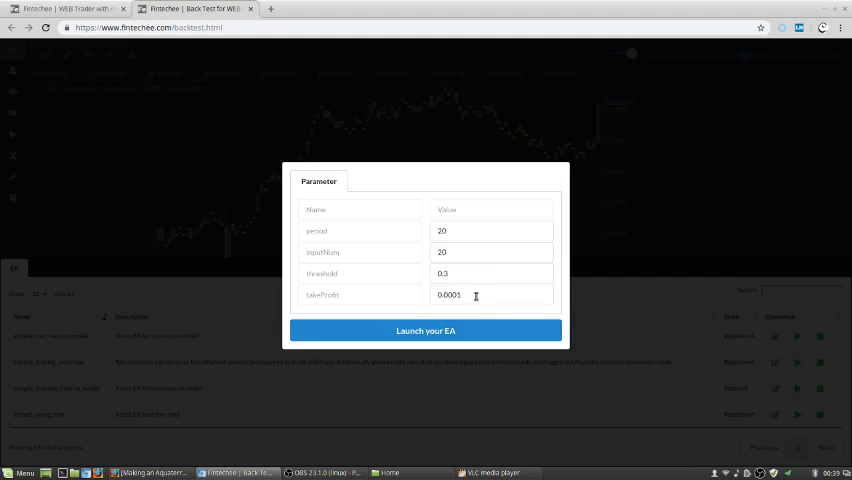
mouse_move(470, 331)
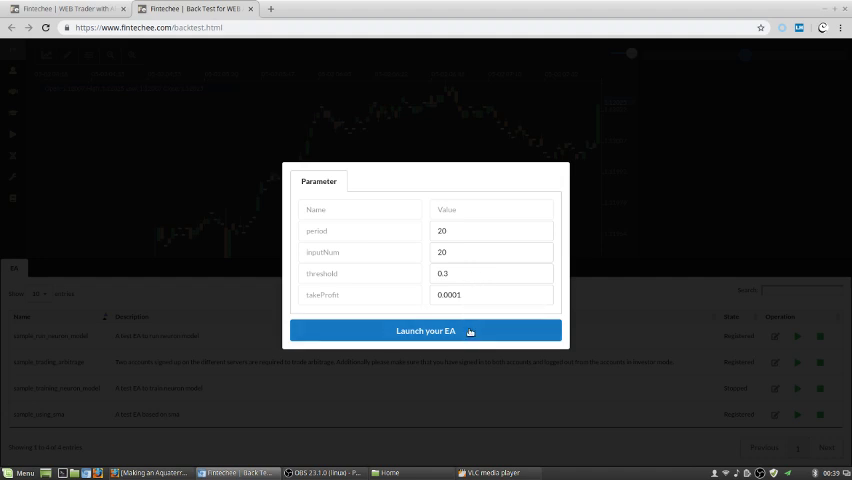
Launch the EA with default period 20, inputNum 20, threshold 0.3, takeProfit 0.0001.
click(425, 330)
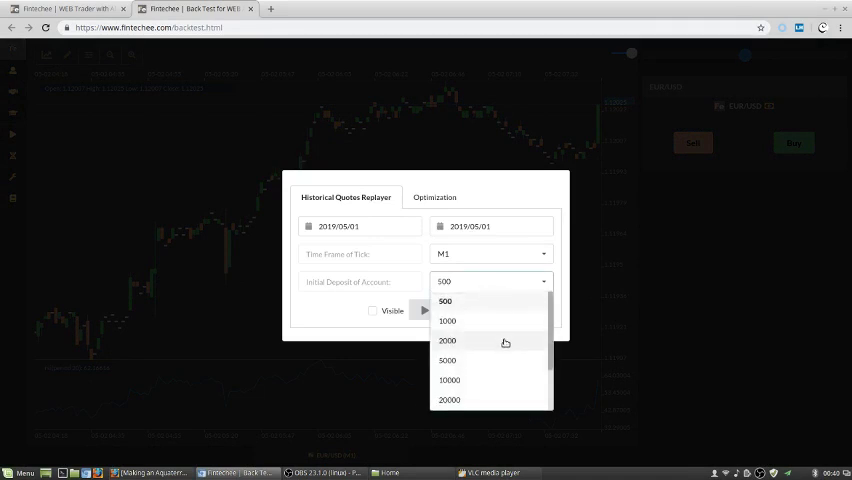
Choose 100000 as the initial account deposit in the replayer's deposit dropdown.
scroll(down, 3)
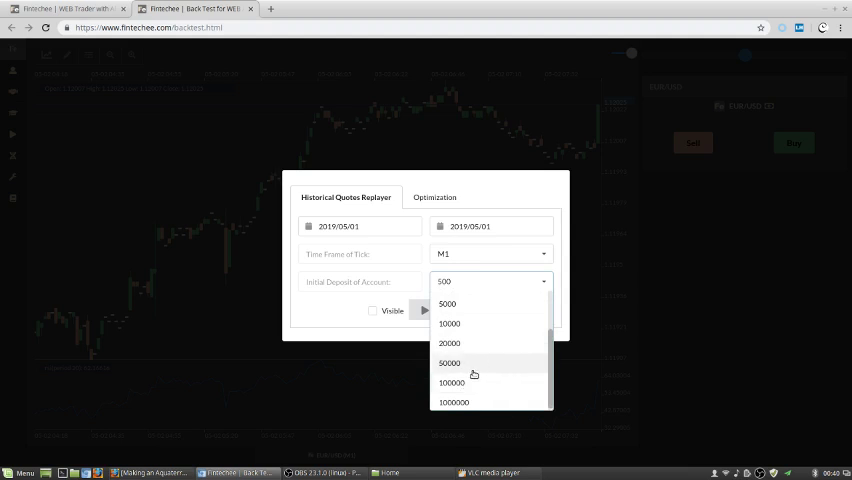
mouse_move(485, 384)
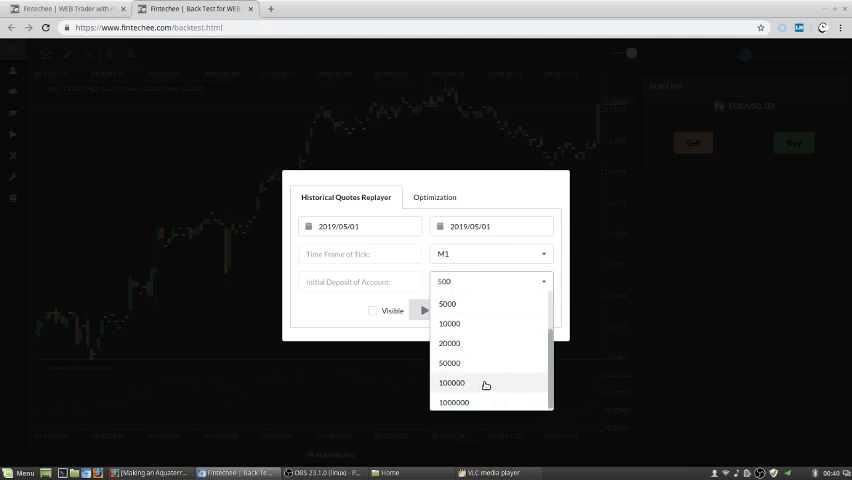
click(451, 383)
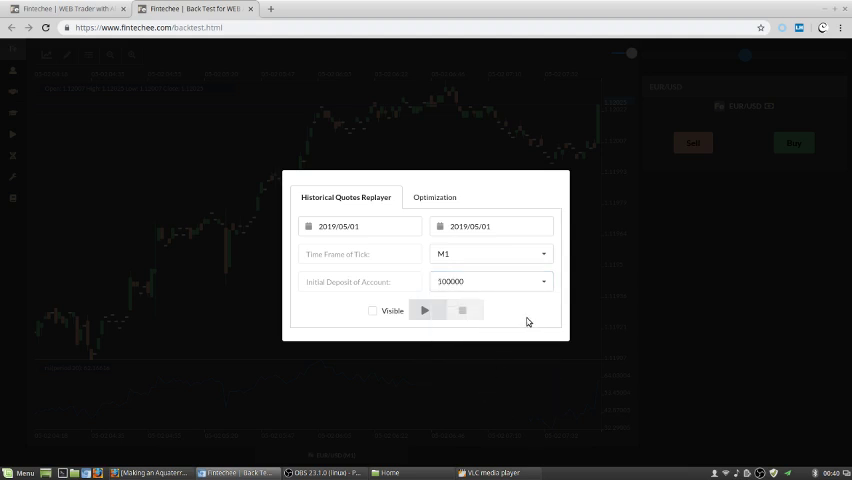
mouse_move(532, 323)
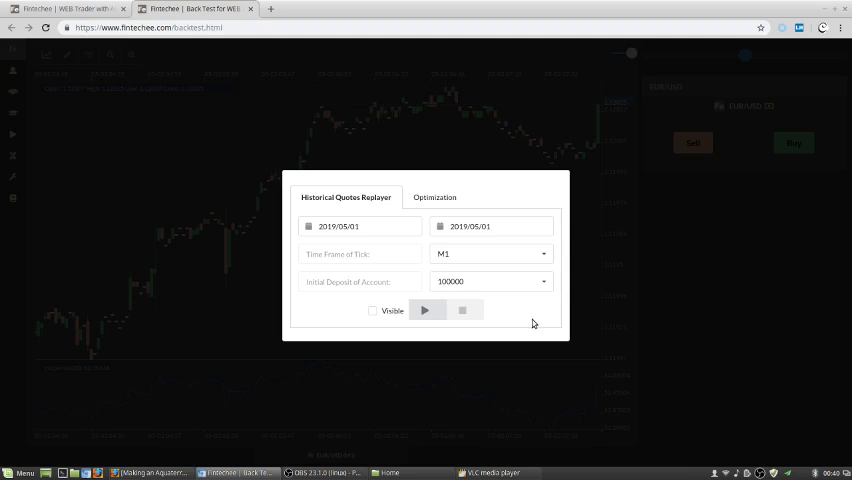
mouse_move(509, 303)
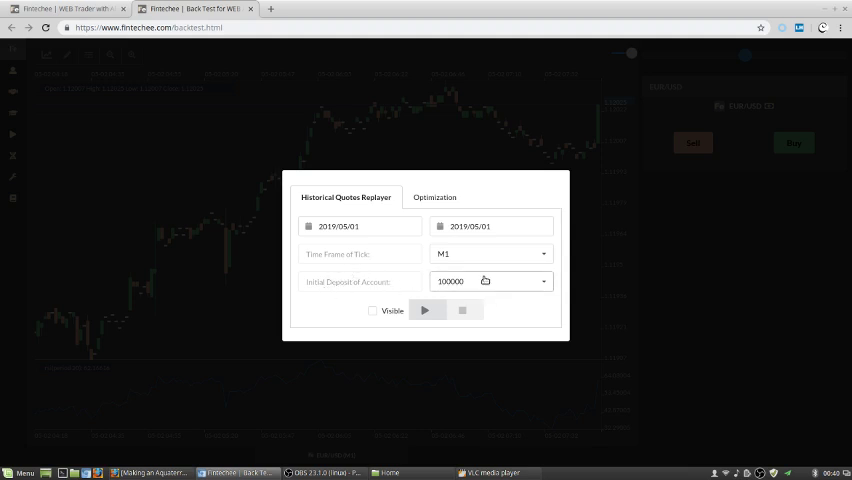
click(543, 281)
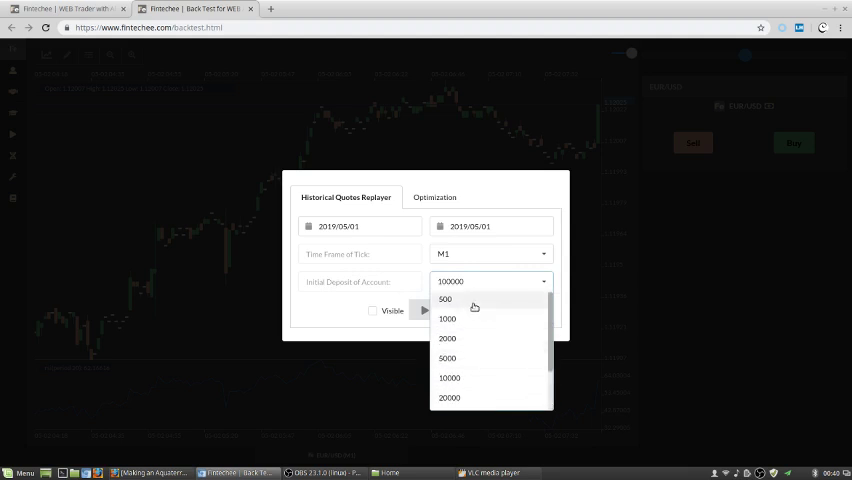
mouse_move(560, 290)
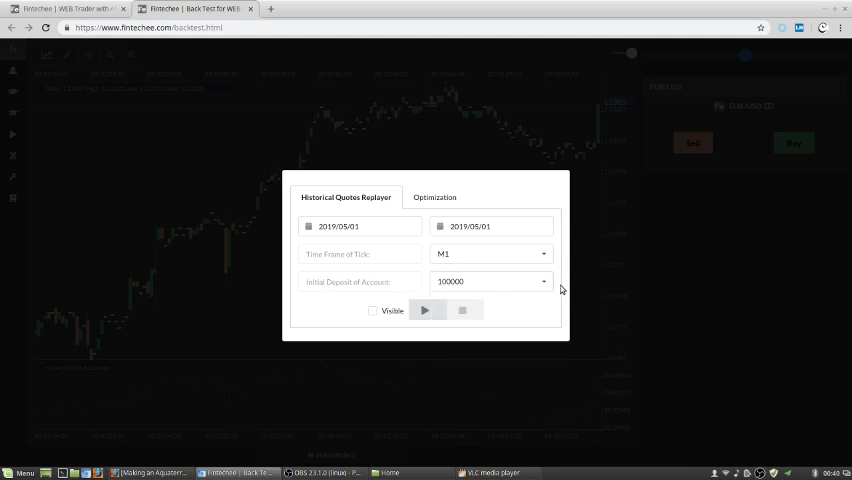
mouse_move(553, 293)
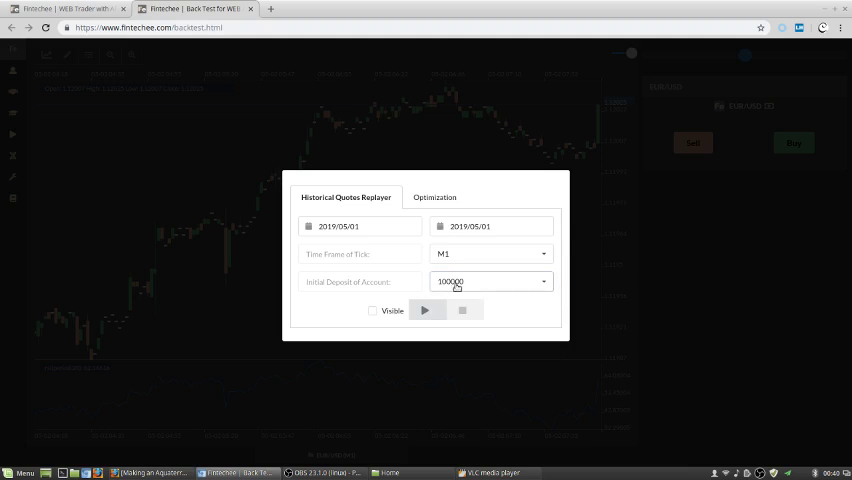
mouse_move(444, 291)
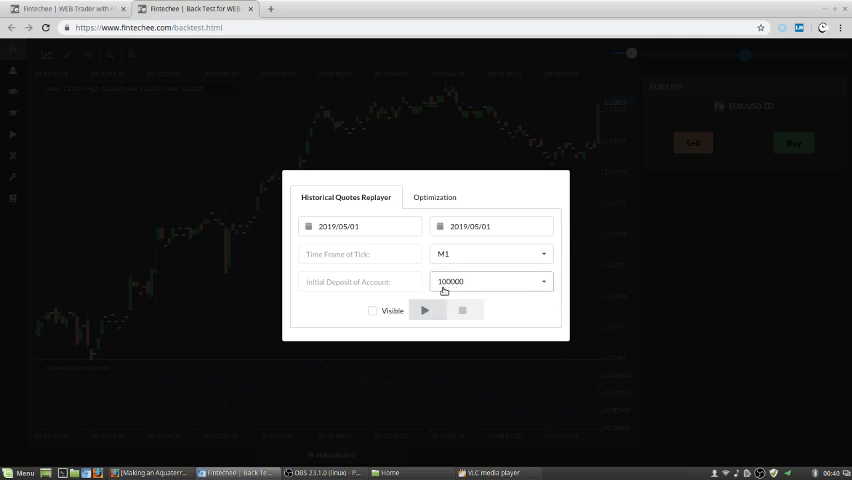
mouse_move(373, 311)
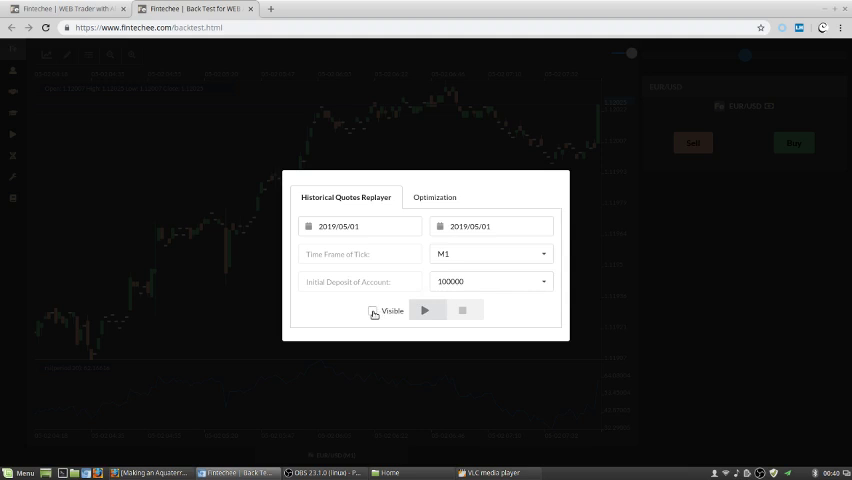
Enable Visible and start replaying the EUR/USD historical quotes.
click(373, 310)
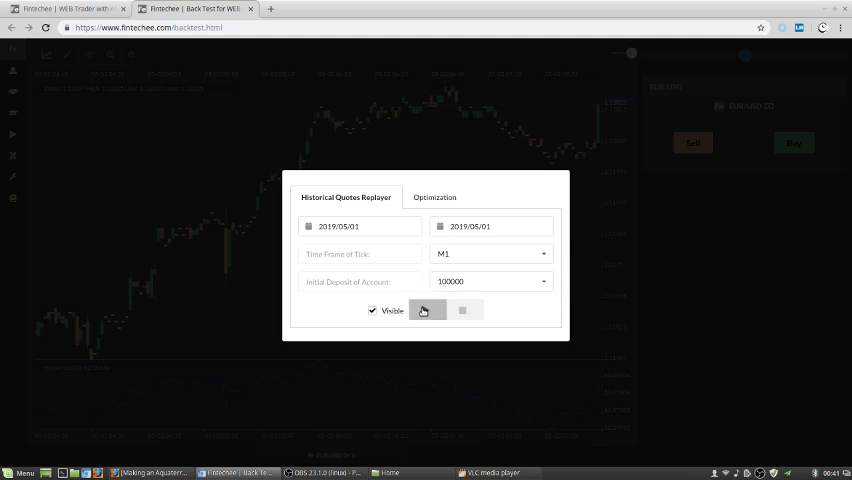
click(423, 311)
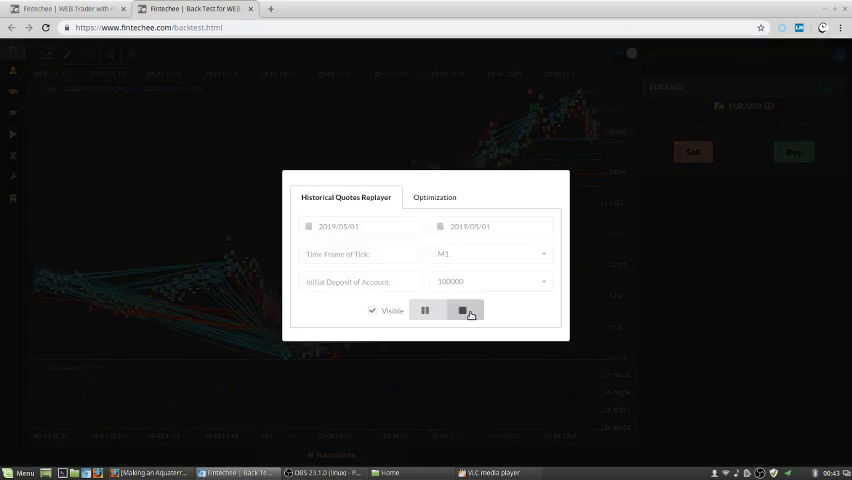
Stop the historical quotes replay, closing the replayer over the marker-filled chart.
click(463, 310)
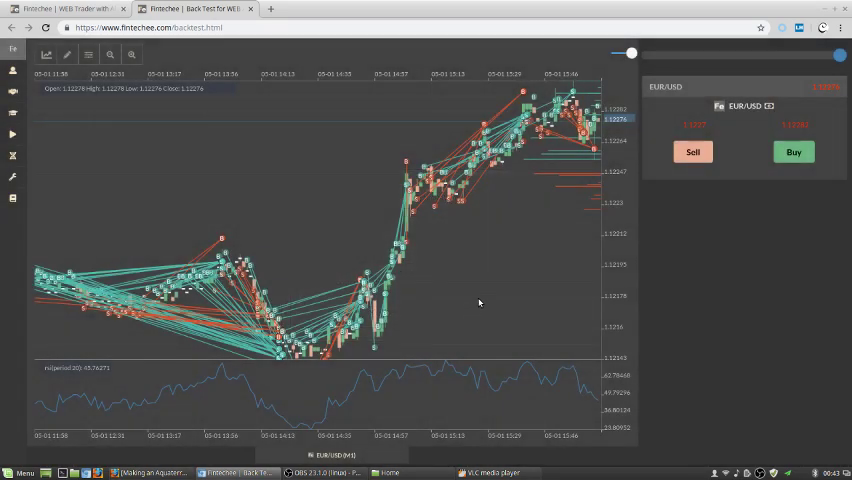
mouse_move(510, 424)
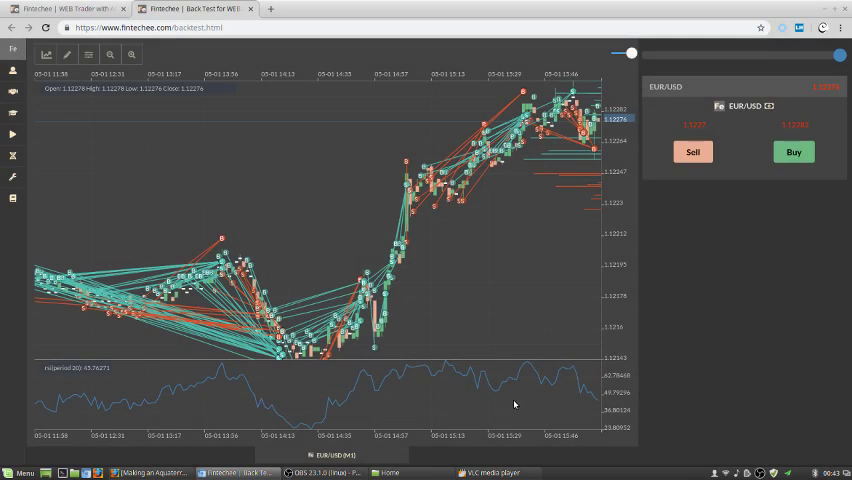
mouse_move(520, 393)
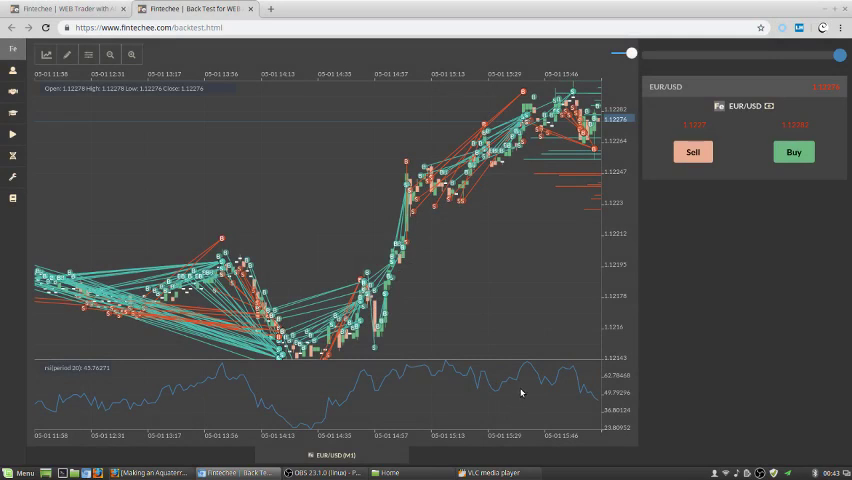
mouse_move(526, 388)
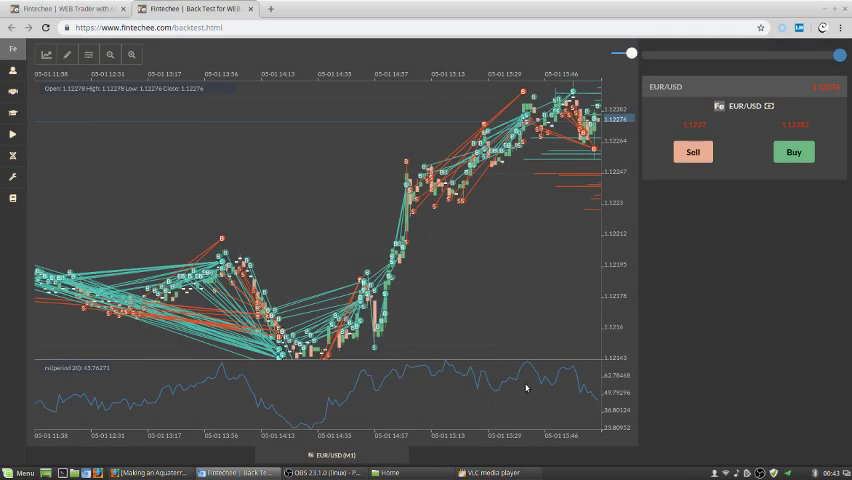
mouse_move(432, 344)
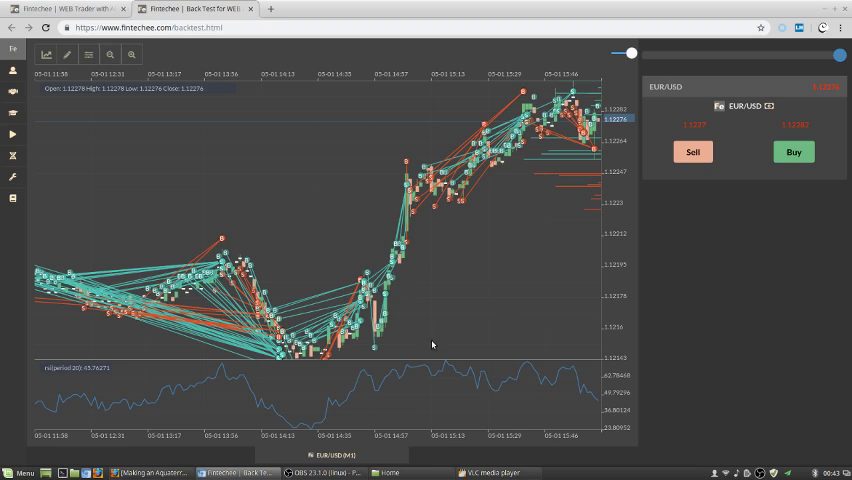